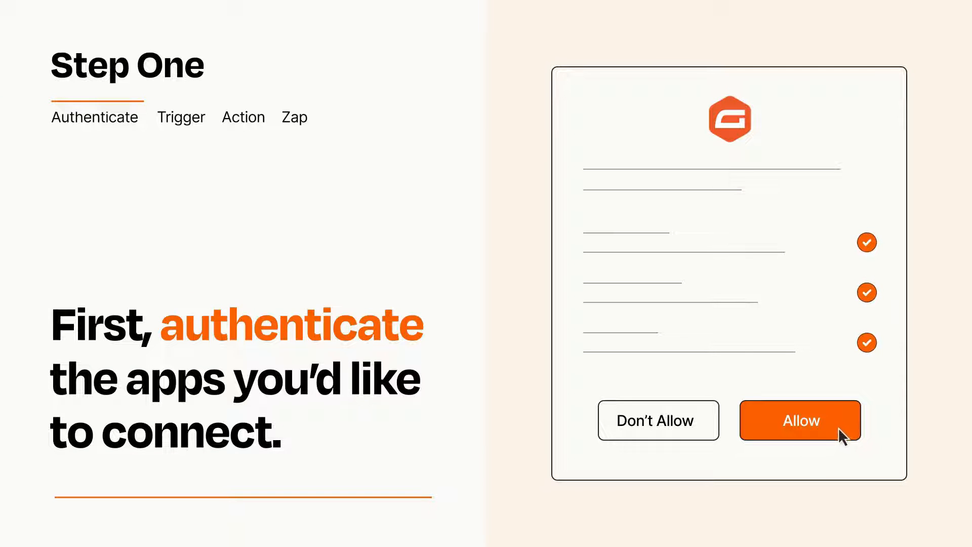
Allow access for the form app and then the signature app.
{"action": "left_click", "coordinate": [800, 420]}
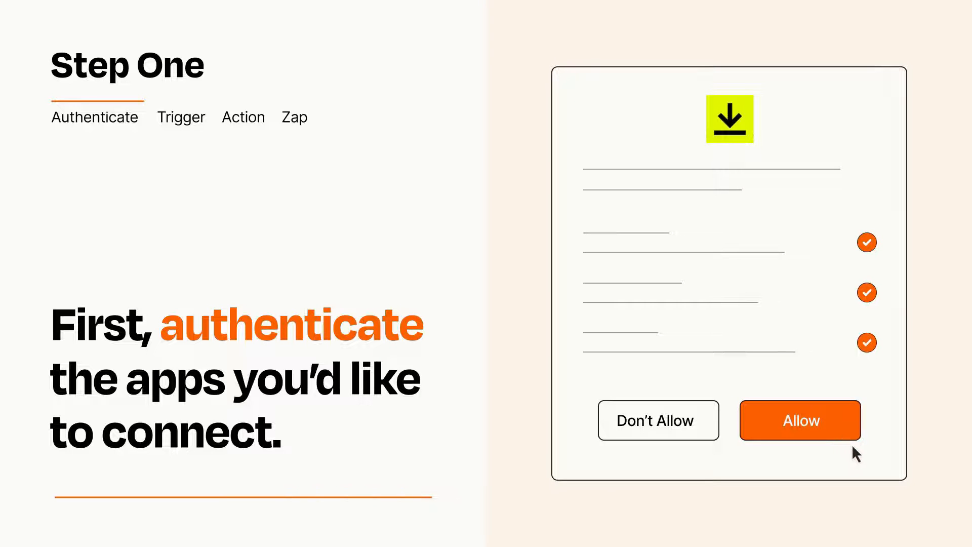
{"action": "left_click", "coordinate": [799, 420]}
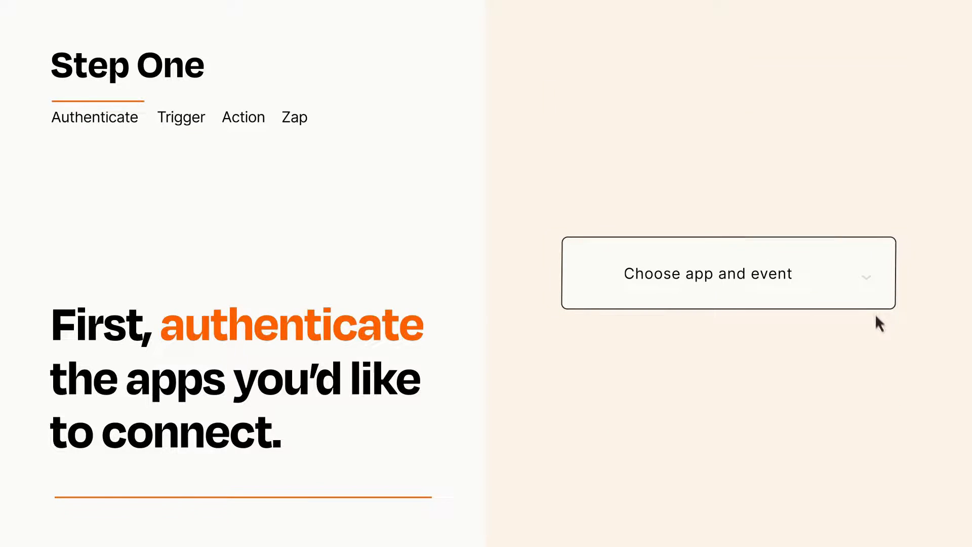
Choose Form Submission as the trigger event from the app and event list.
{"action": "left_click", "coordinate": [728, 272]}
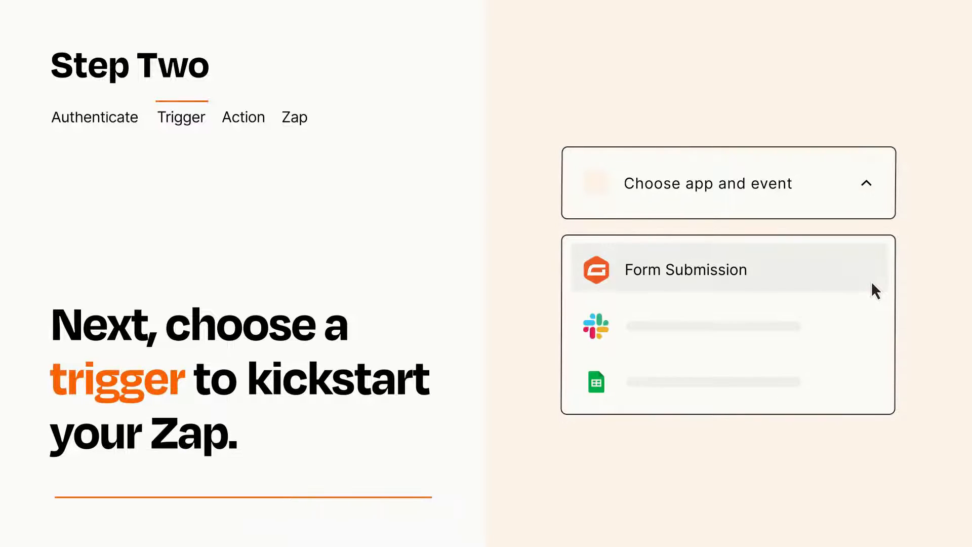
{"action": "mouse_move", "coordinate": [875, 323]}
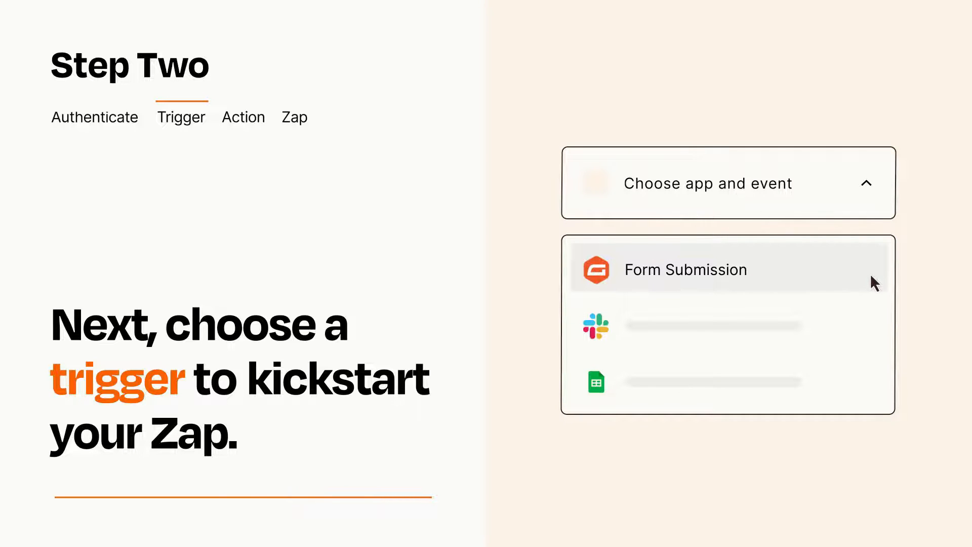
{"action": "left_click", "coordinate": [684, 269]}
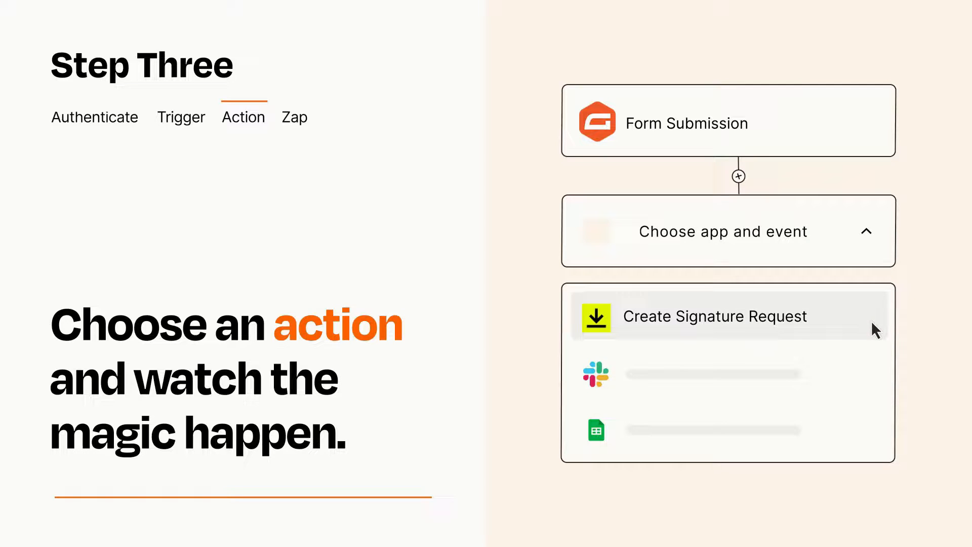
Select Create Signature Request in the second step's app and event dropdown.
{"action": "left_click", "coordinate": [714, 316]}
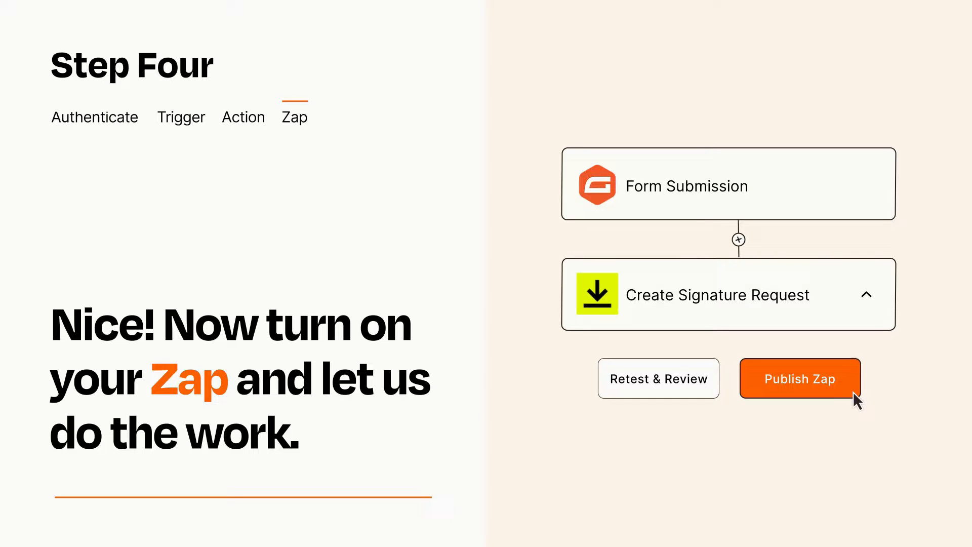
Publish the Form Submission to Create Signature Request Zap.
{"action": "left_click", "coordinate": [799, 378]}
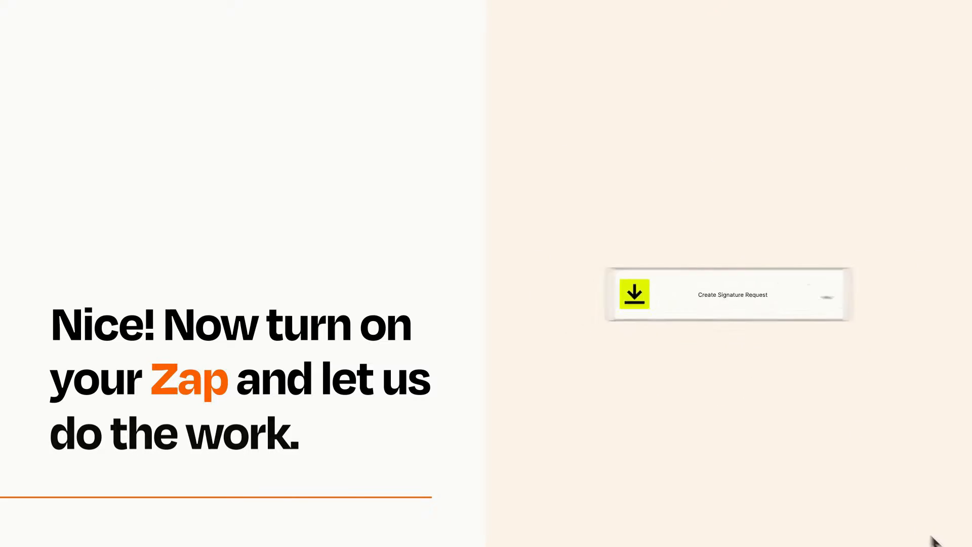